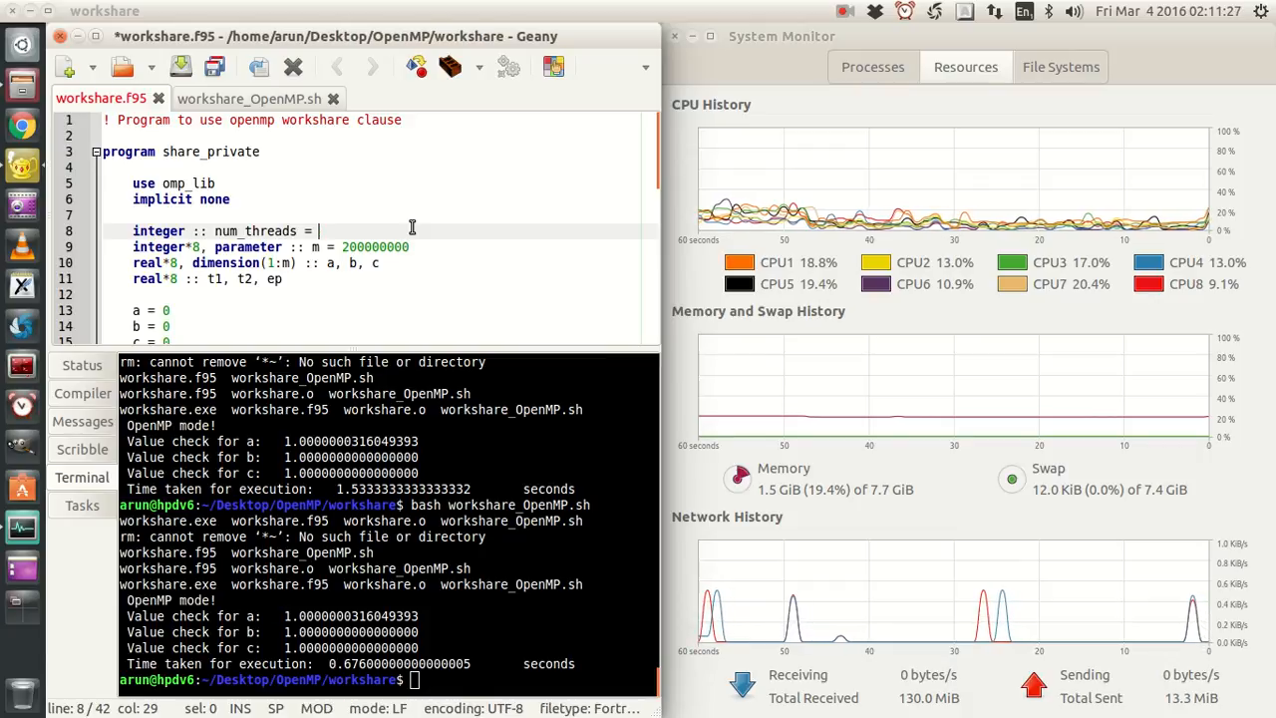
- Set num_threads to 4 in workshare.f95 and save the file
text(4)
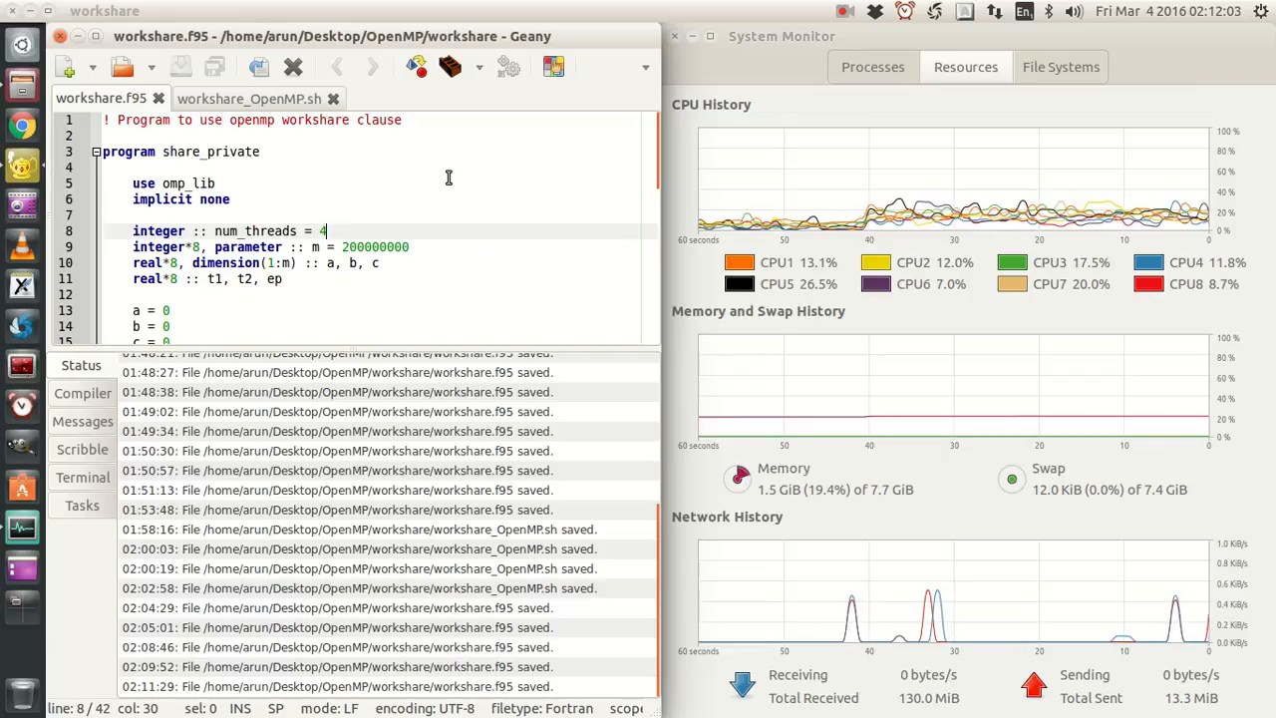
scroll(down, 3)
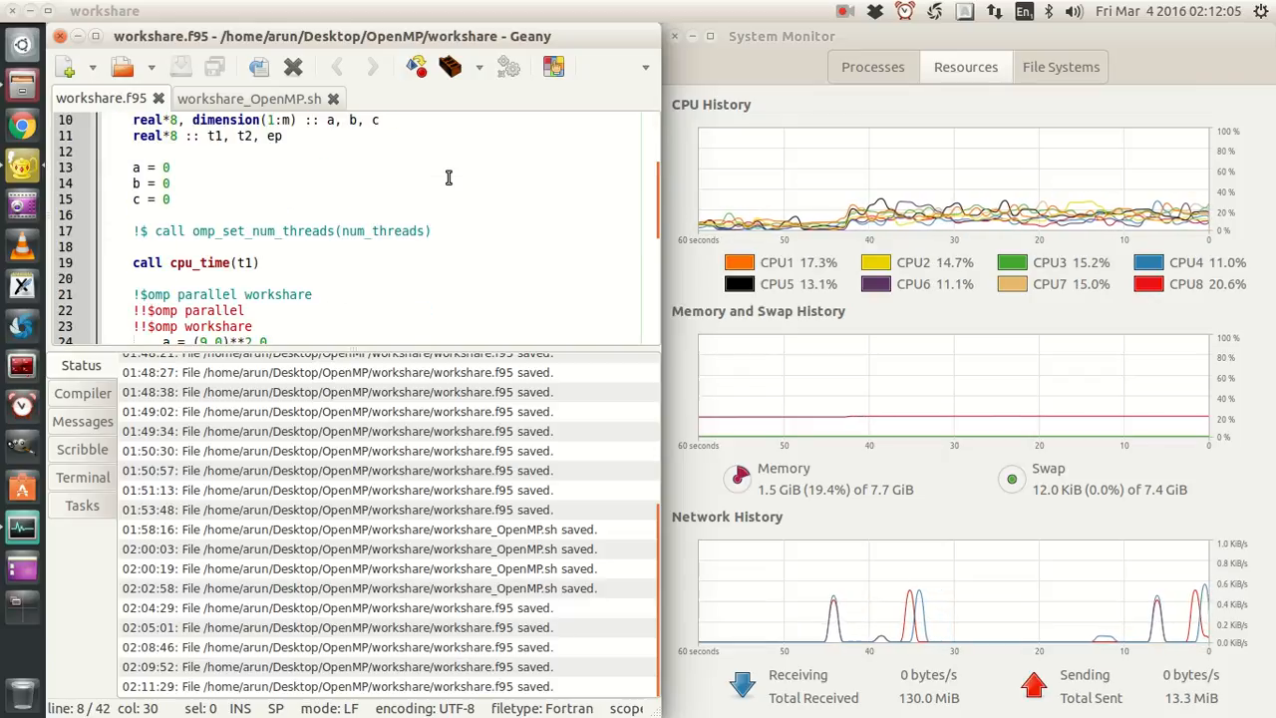
scroll(up, 3)
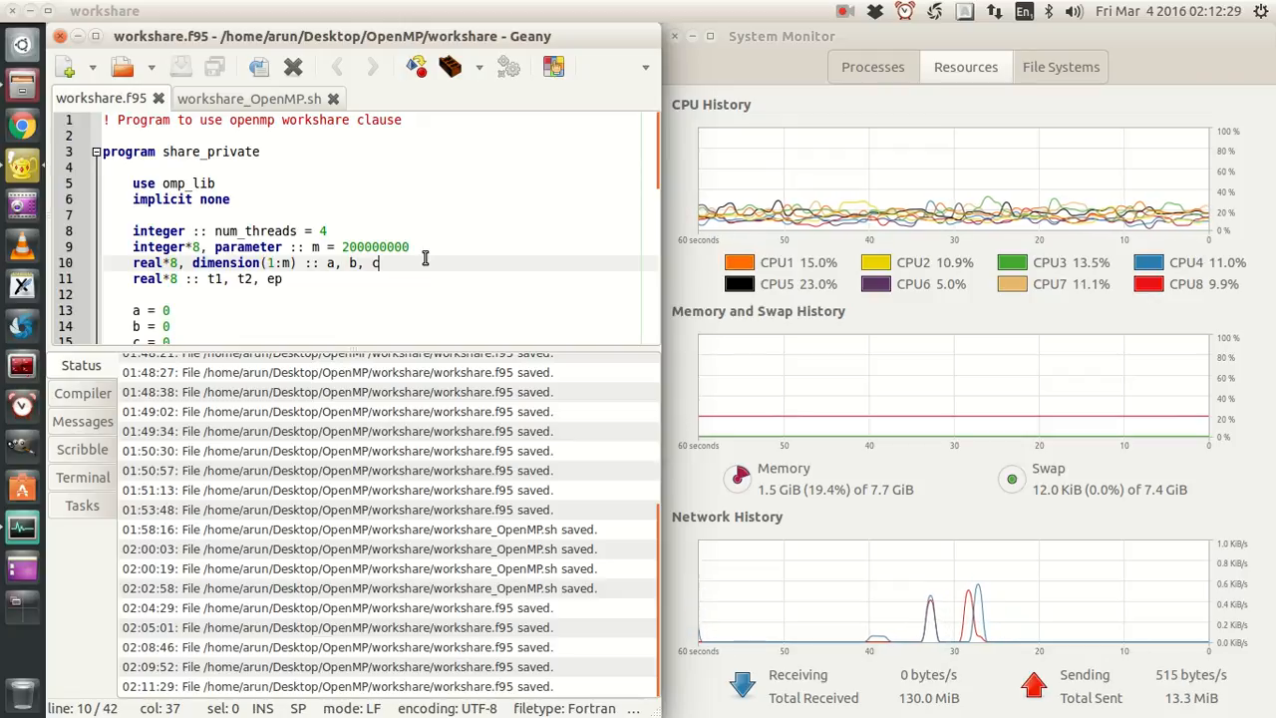
scroll(down, 3)
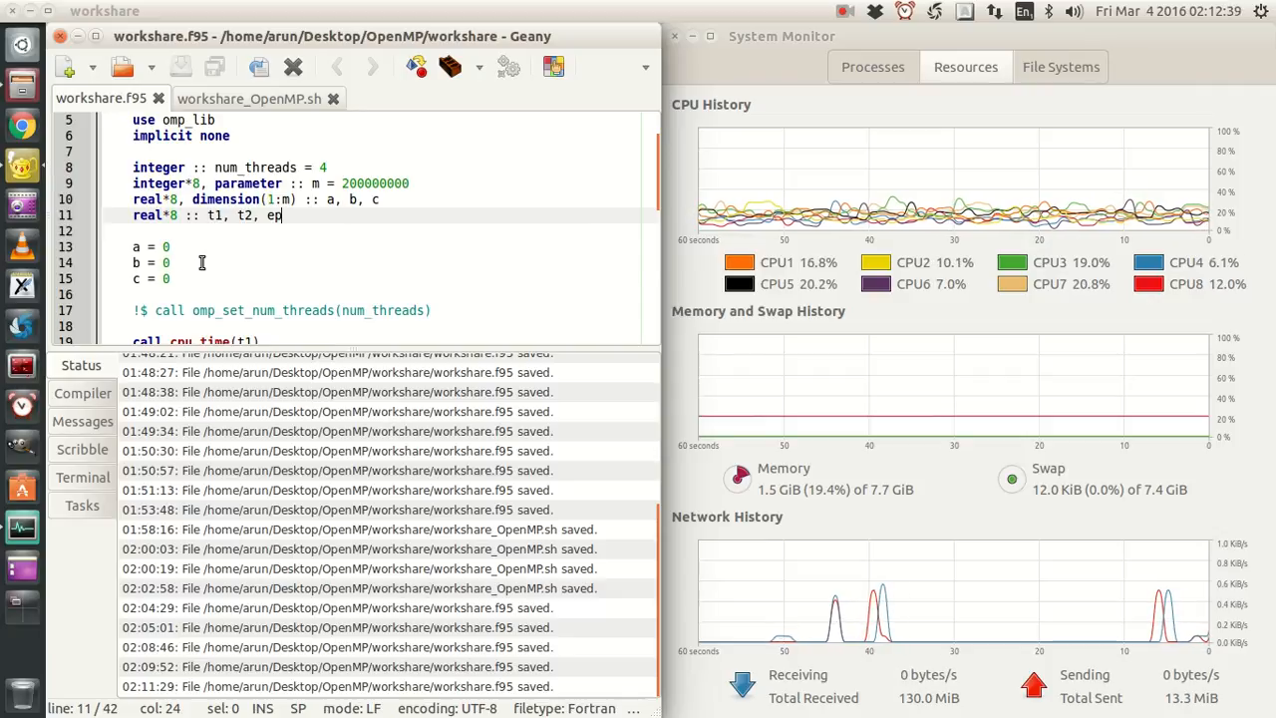
scroll(down, 3)
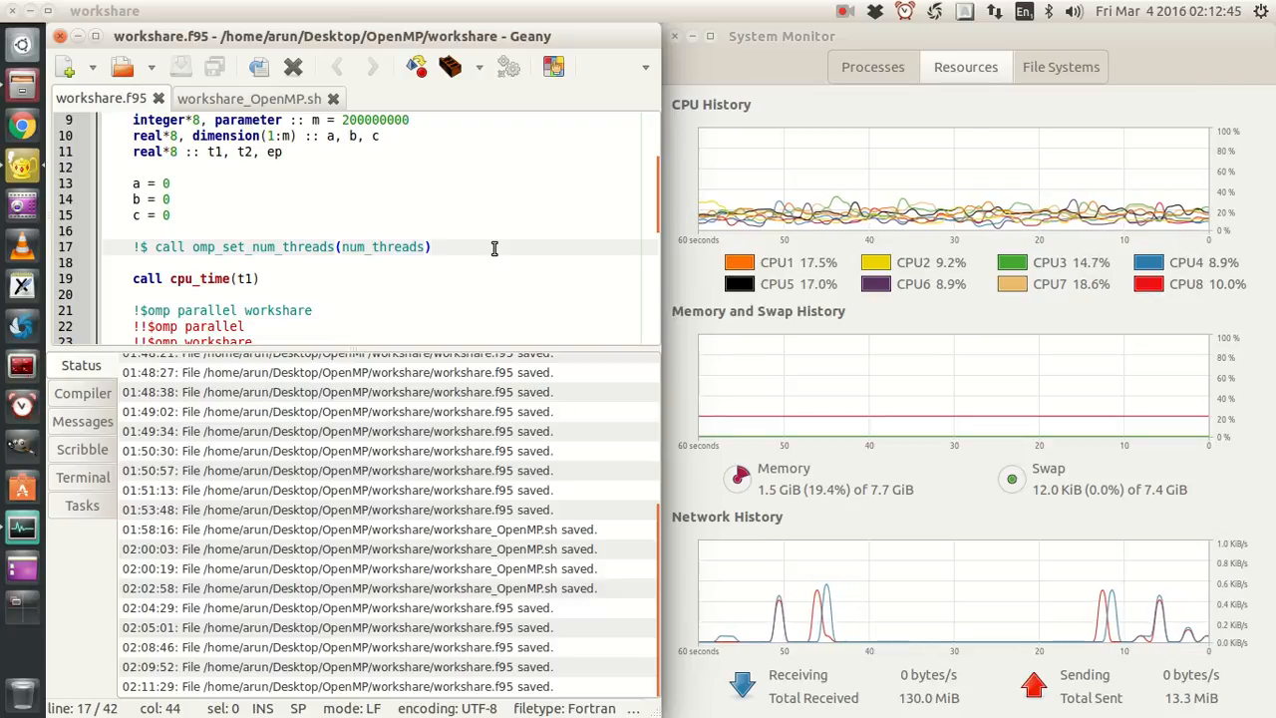
scroll(down, 3)
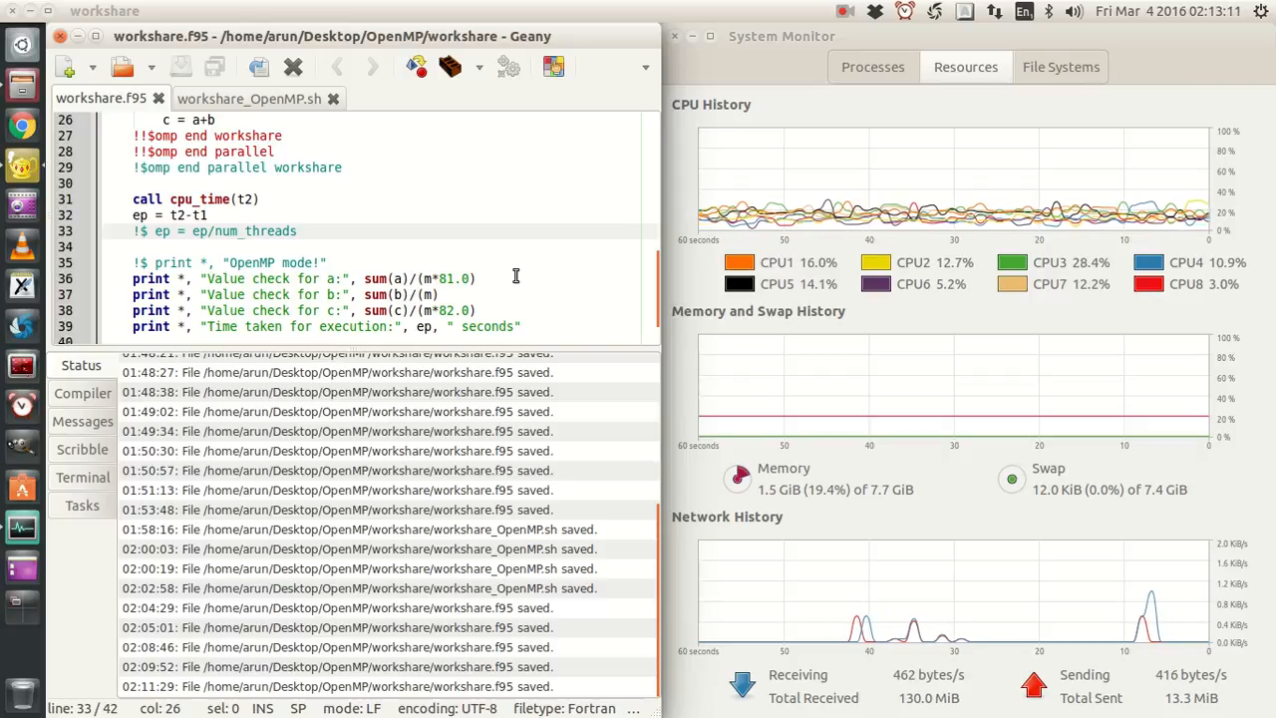
scroll(down, 3)
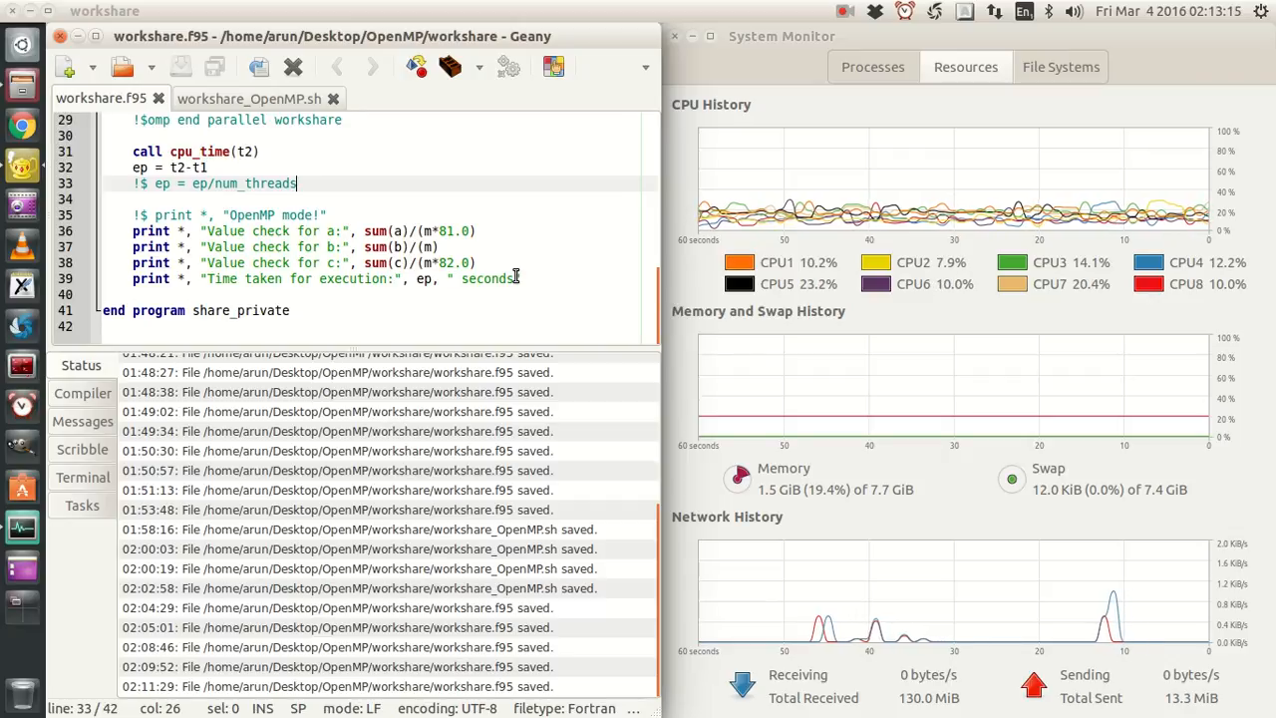
scroll(up, 3)
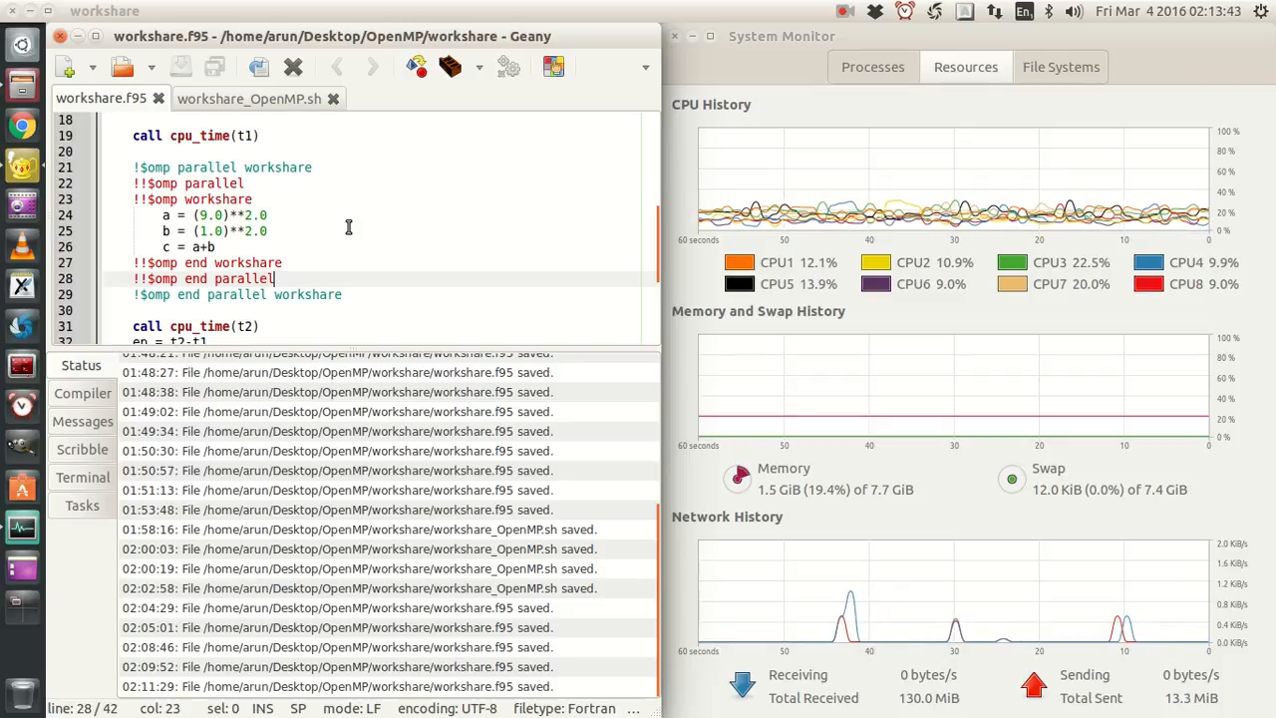
click(215, 247)
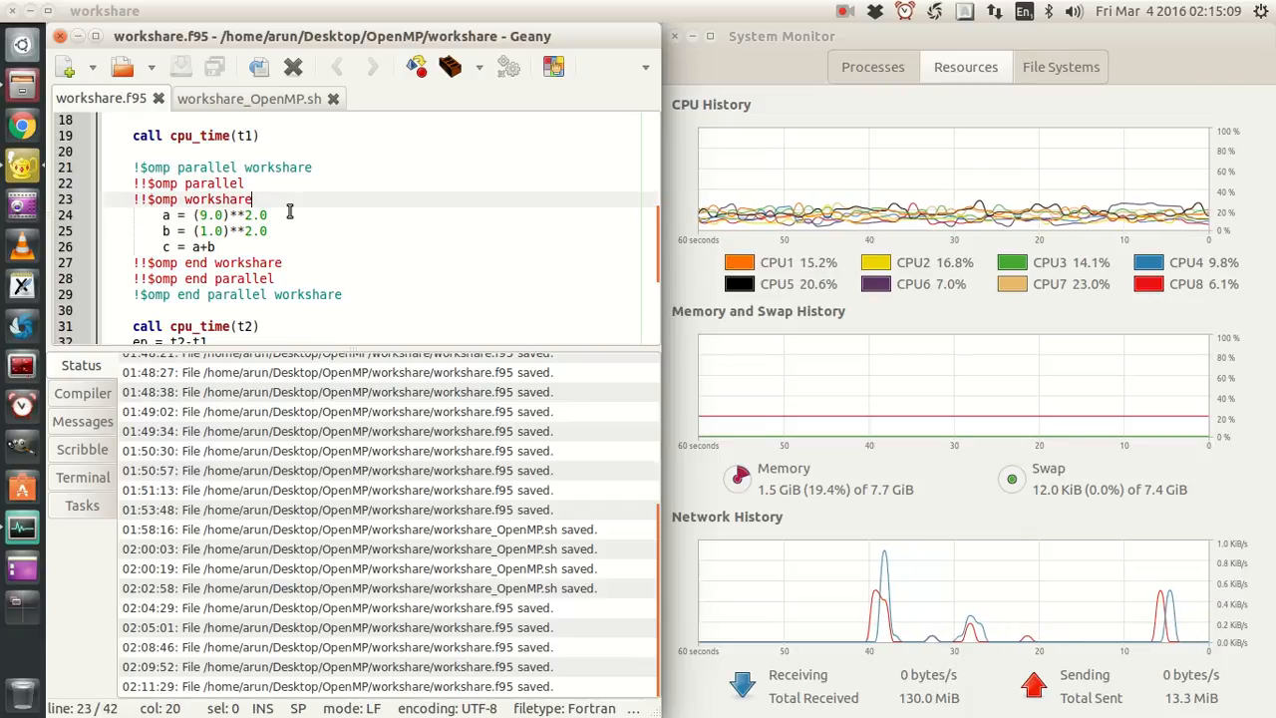
- Comment out the parallel workshare directives, enable the standalone workshare ones, and save
click(243, 167)
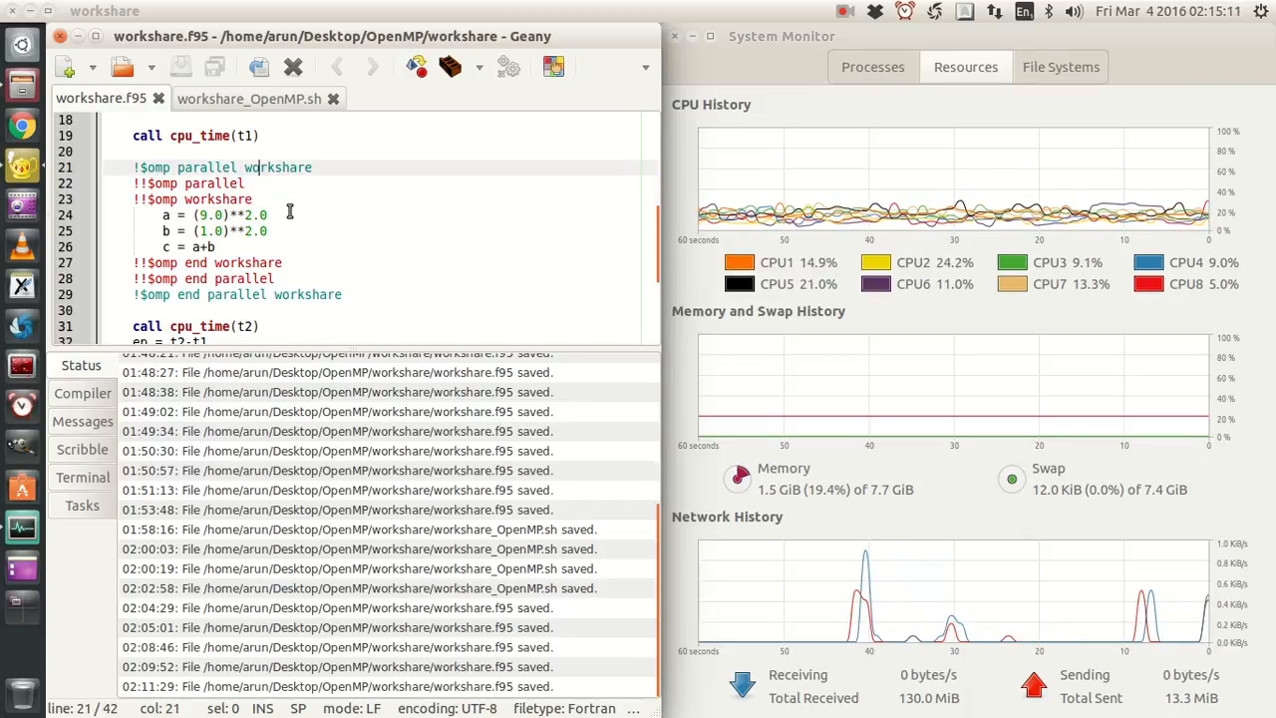
text(!)
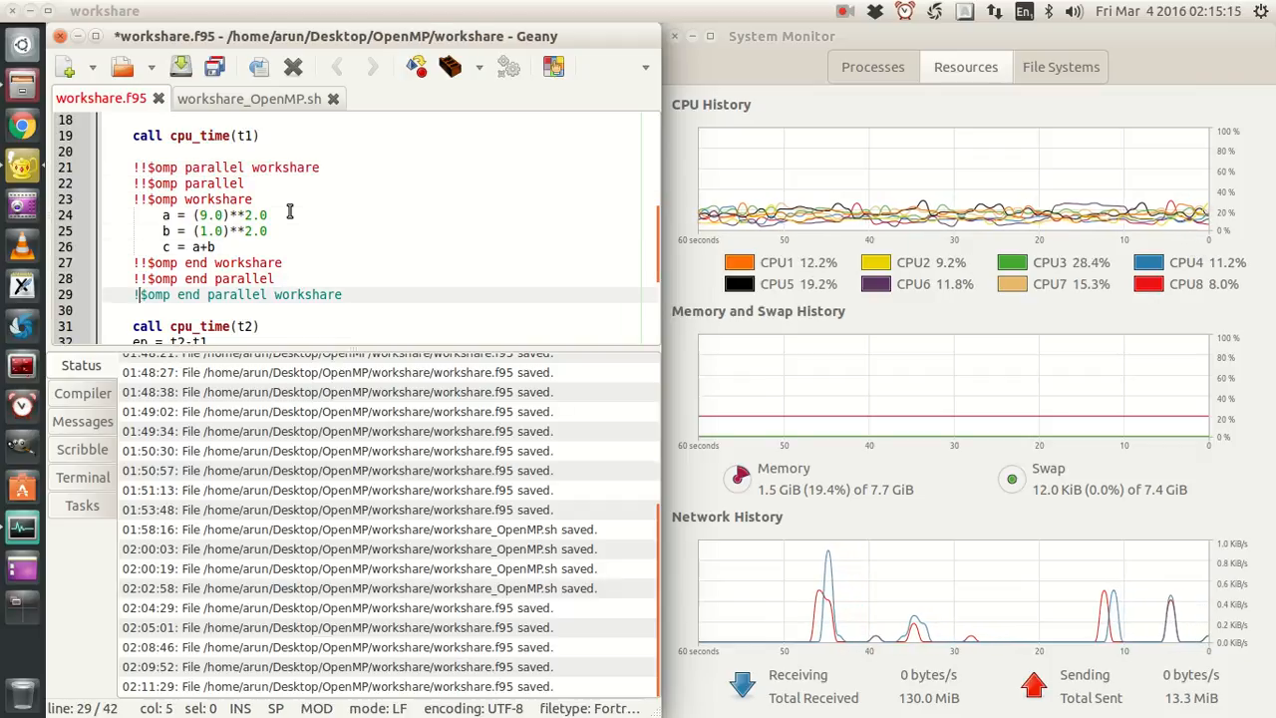
key(ctrl+s)
text(!)
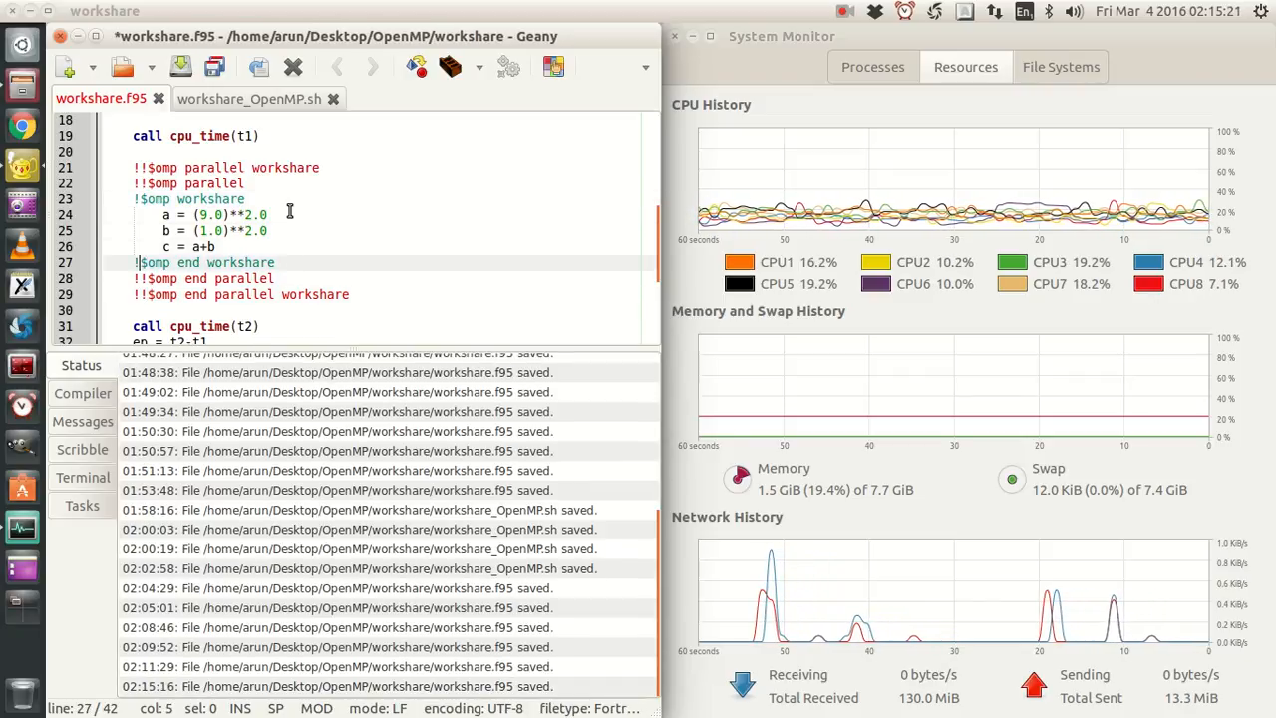
key(ctrl+s)
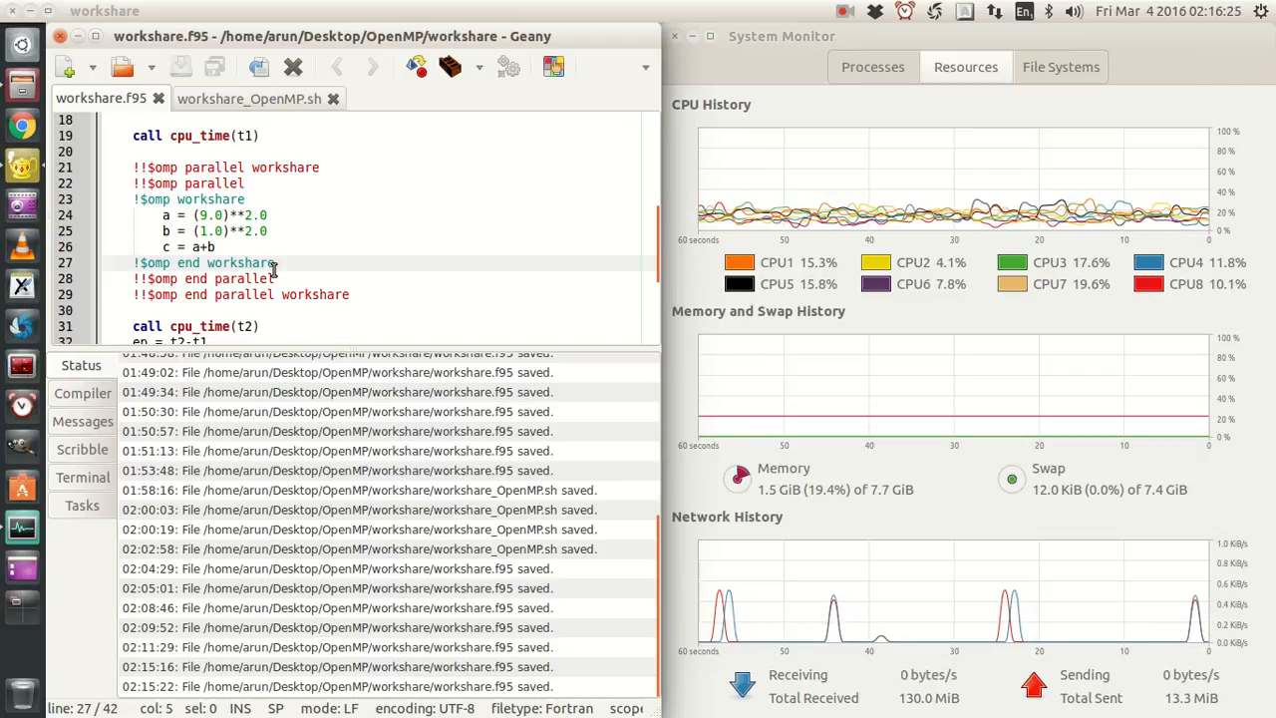
click(250, 97)
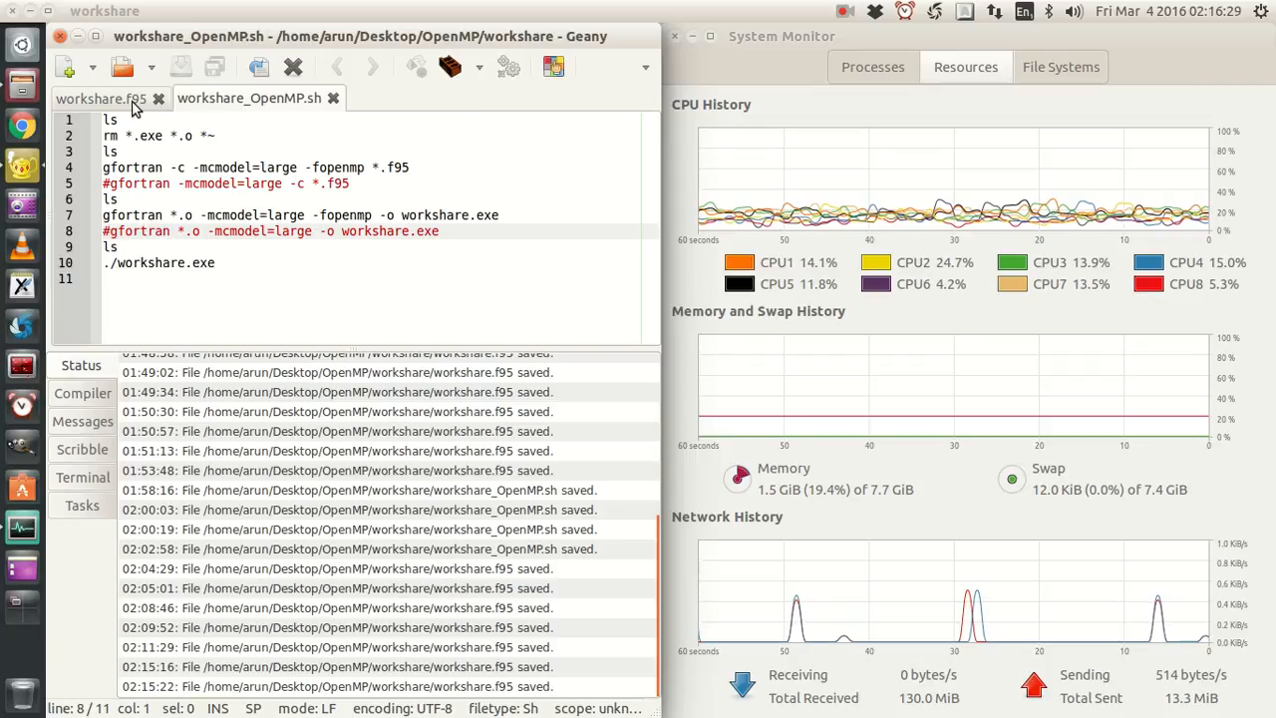
click(90, 97)
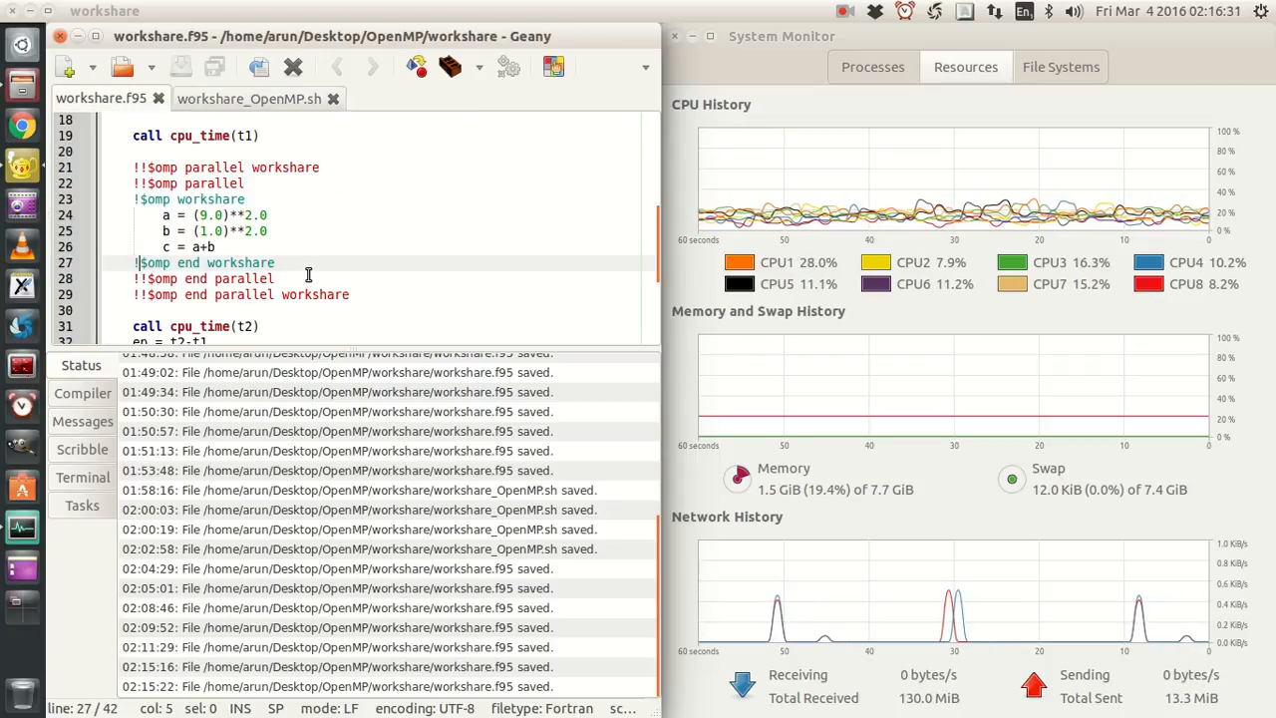
mouse_move(1065, 108)
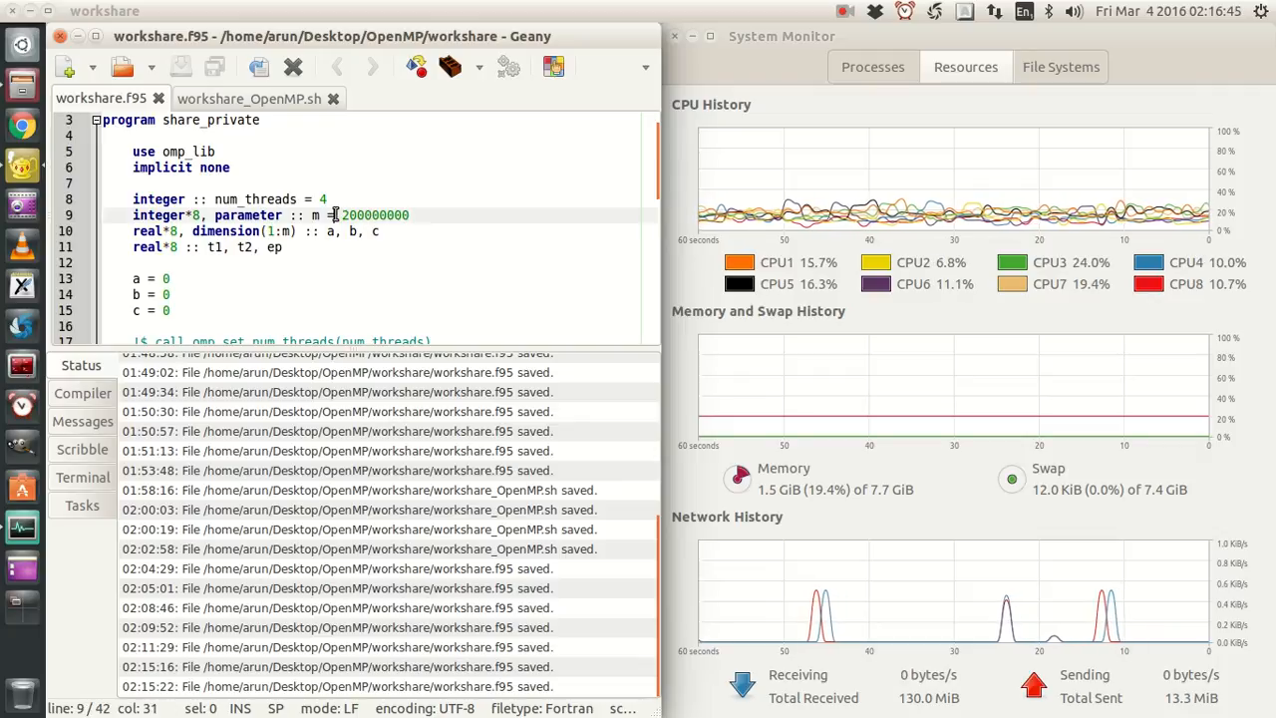
- Set the terminal stack size to unlimited with ulimit -s and verify it reports unlimited
double_click(375, 215)
text(u)
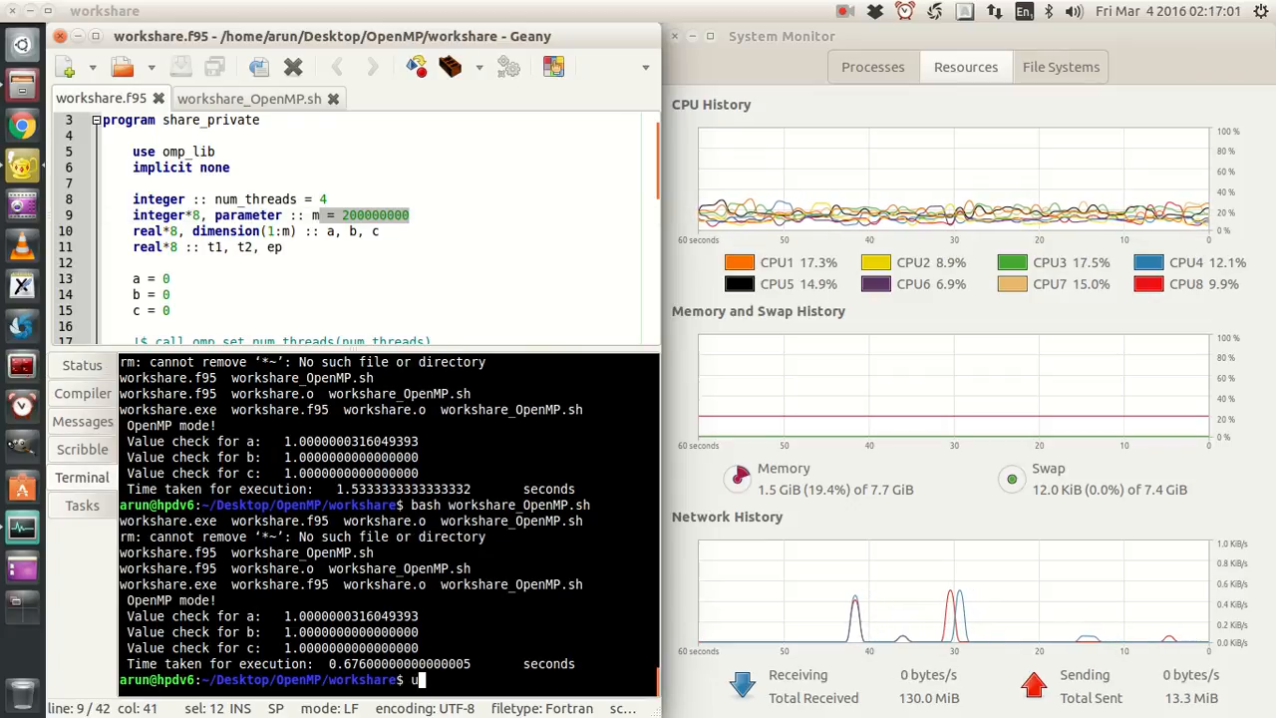
text(clear)
text(ulimit -s)
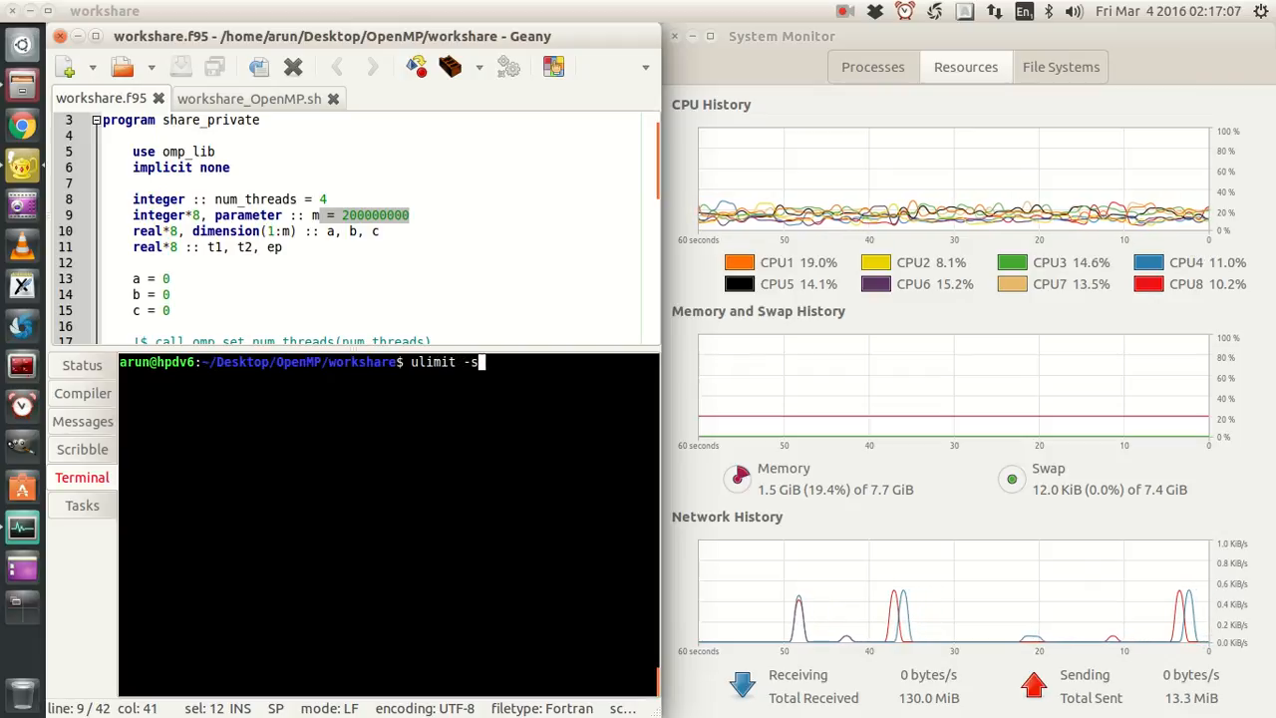
text(u)
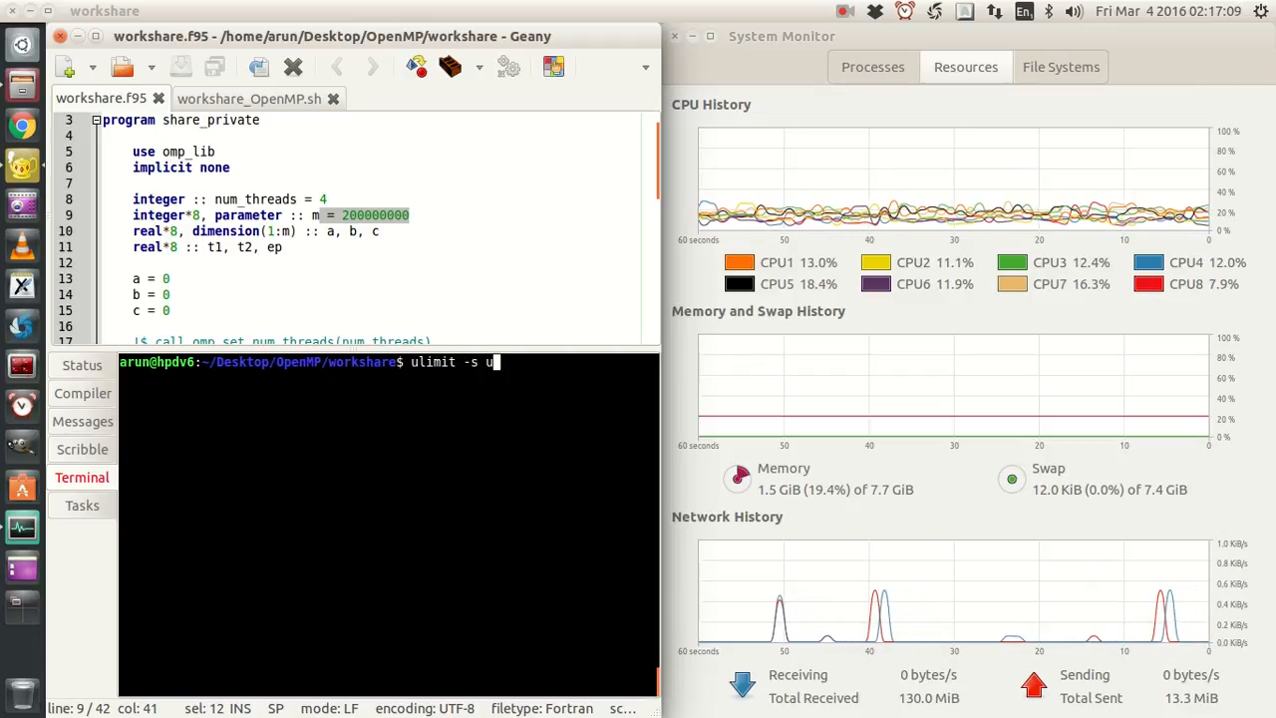
text(nlimited)
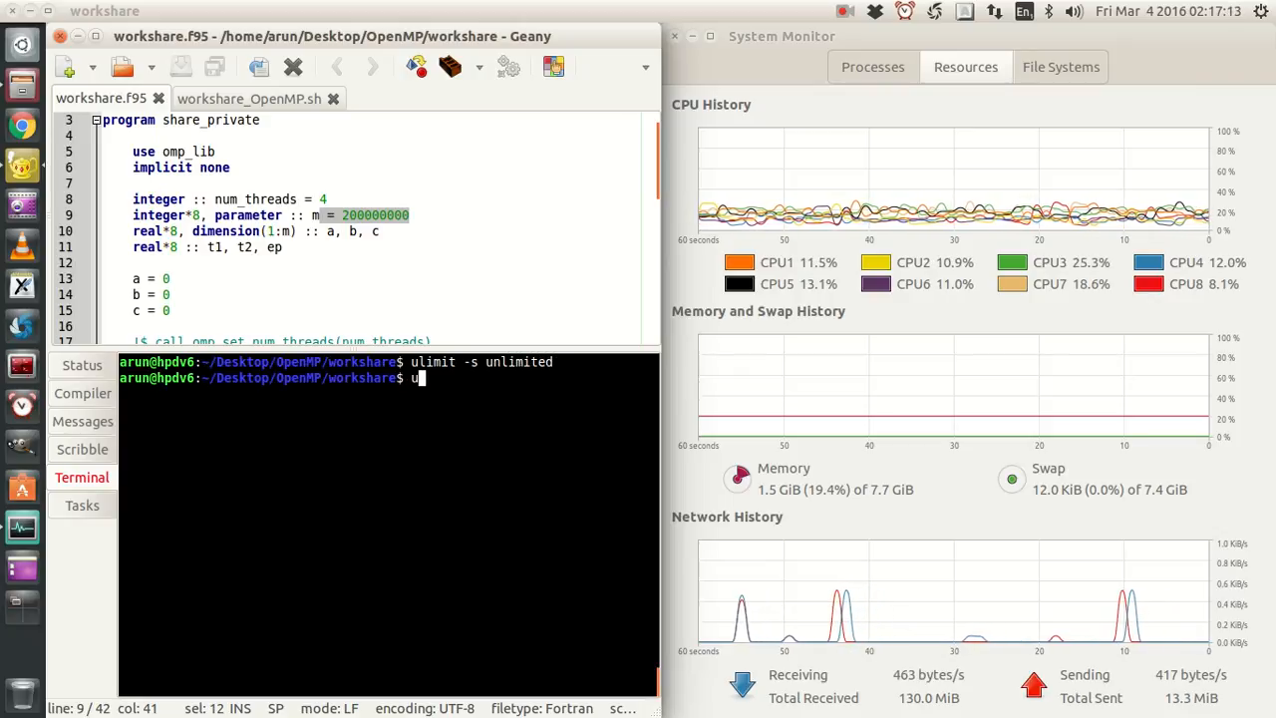
text(limit)
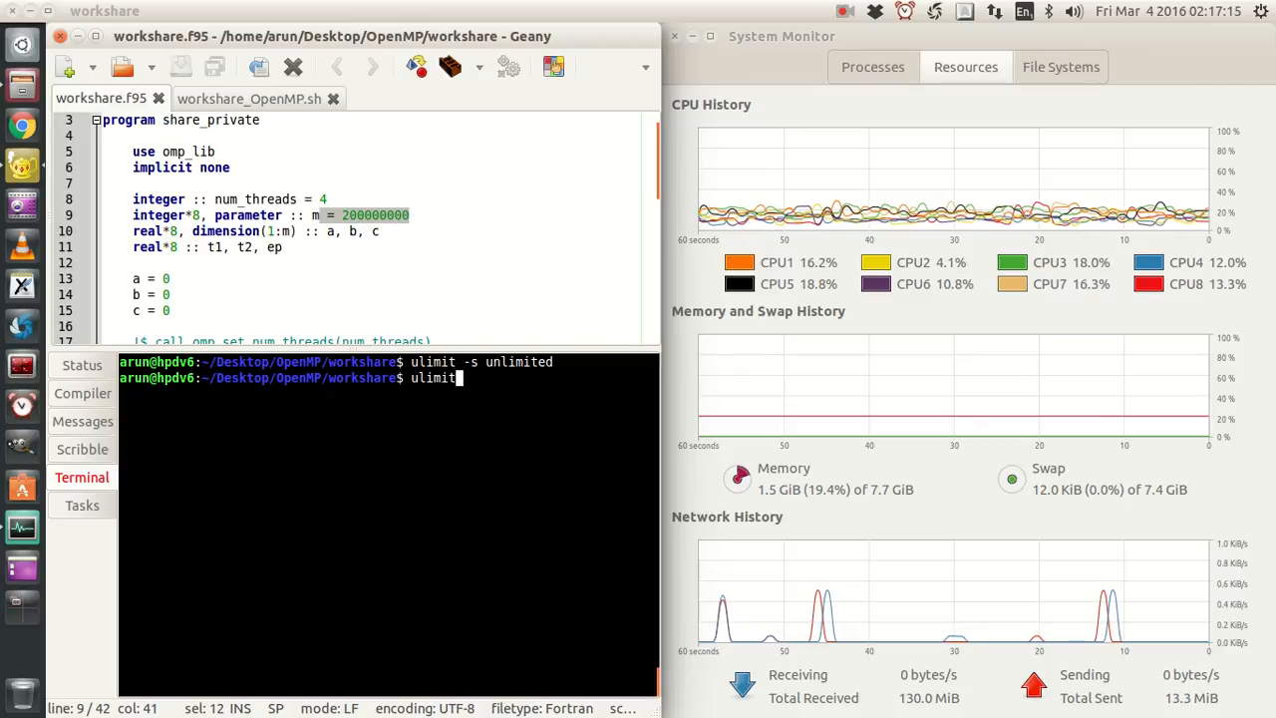
key(Return)
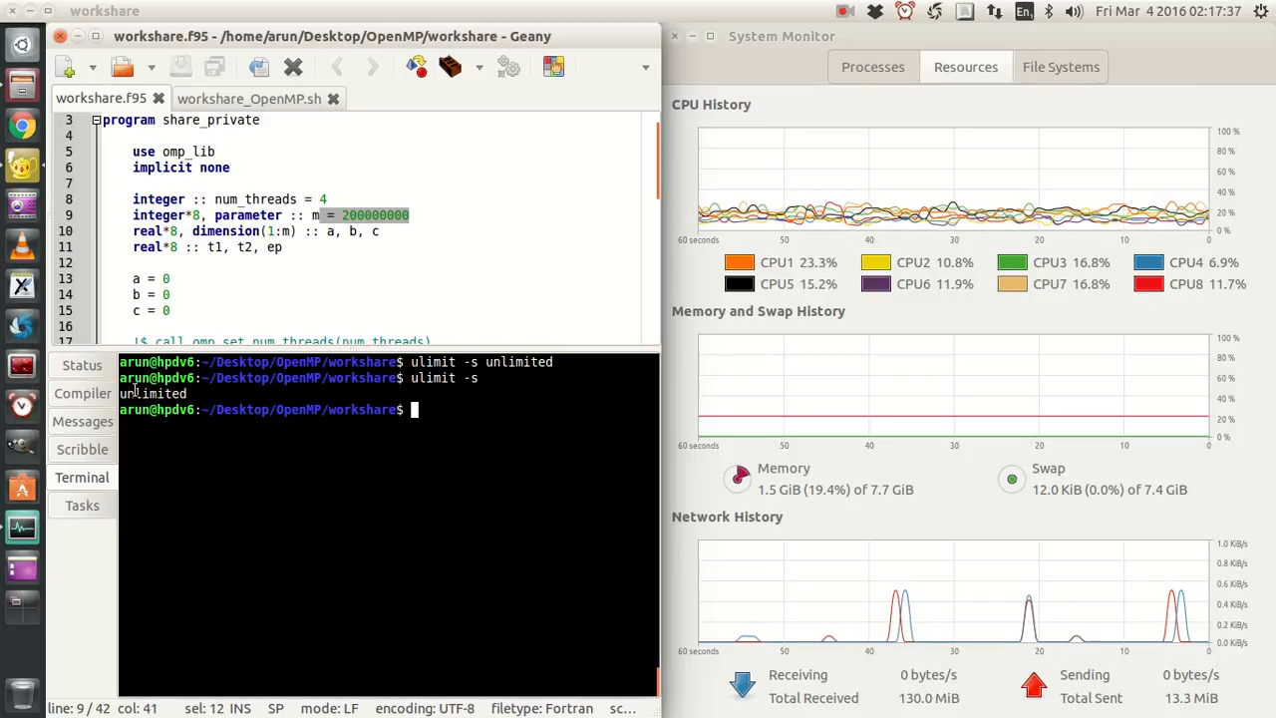
- Show the workshare_OpenMP.sh build script with its serial gfortran lines active
click(339, 215)
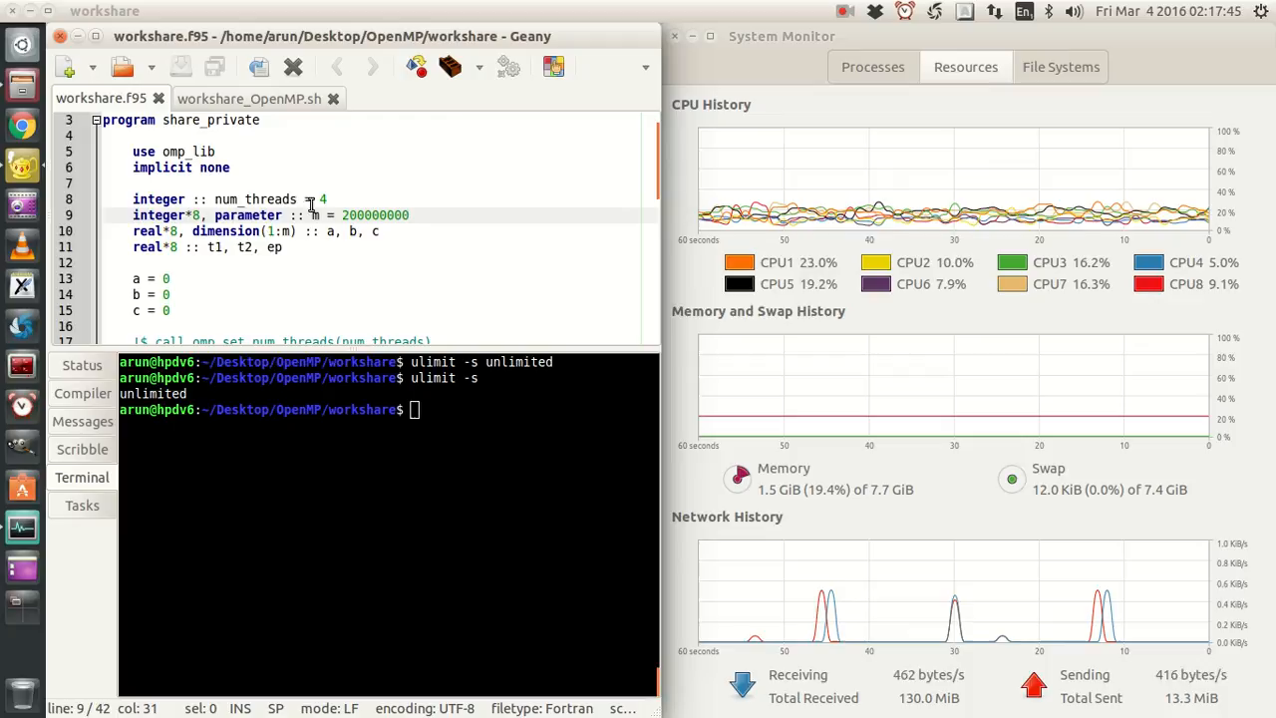
click(250, 97)
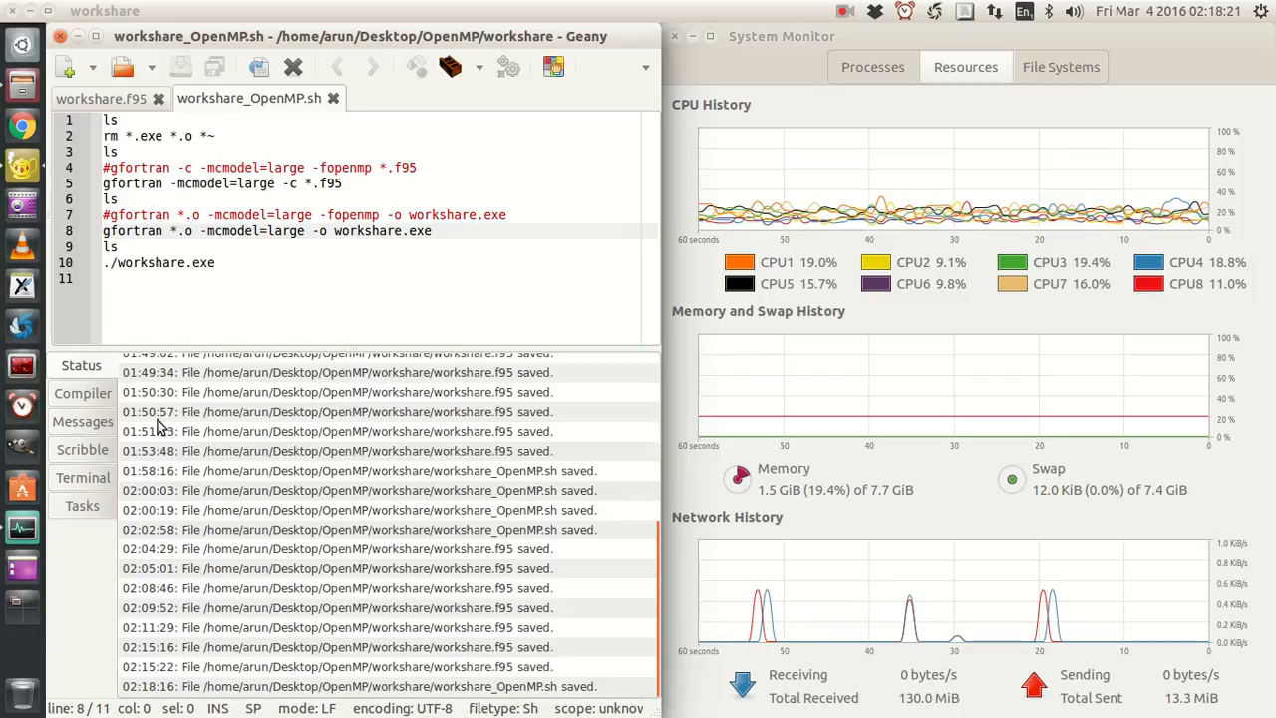
- Run bash workshare_OpenMP.sh serially, getting value checks of 1 and about 0.83 seconds
click(82, 477)
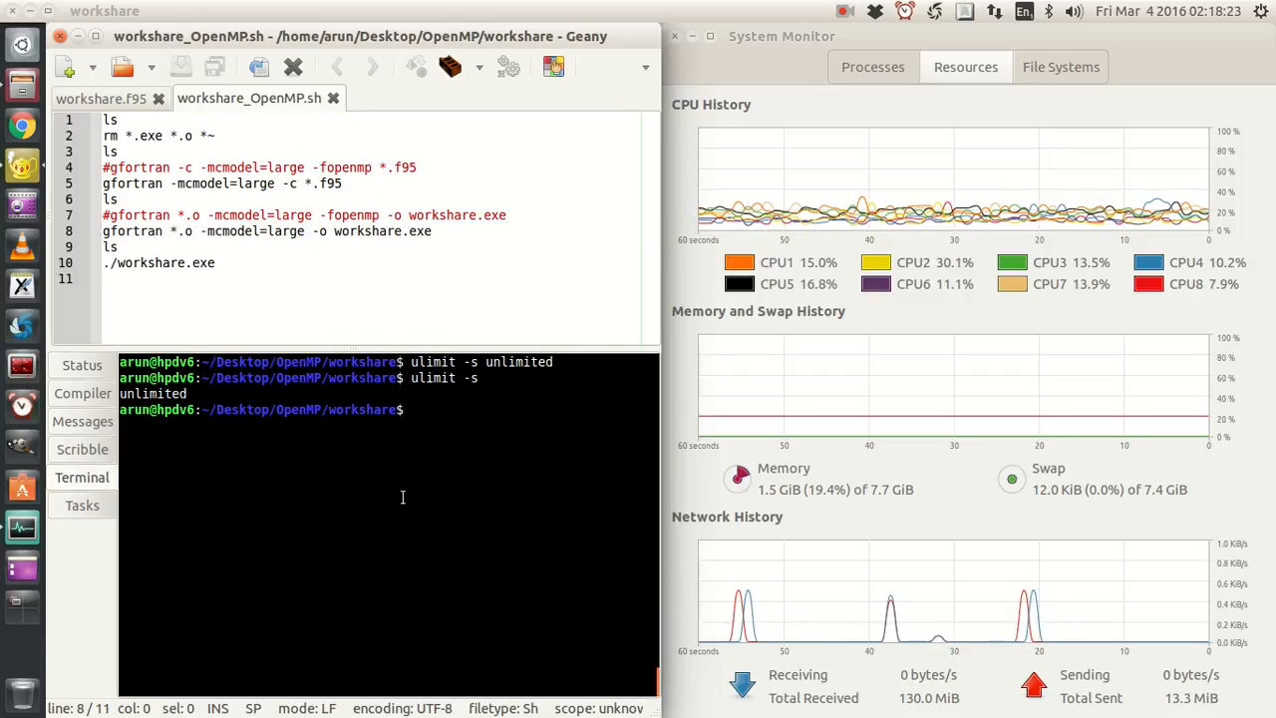
text(bash workshare_OpenMP.sh)
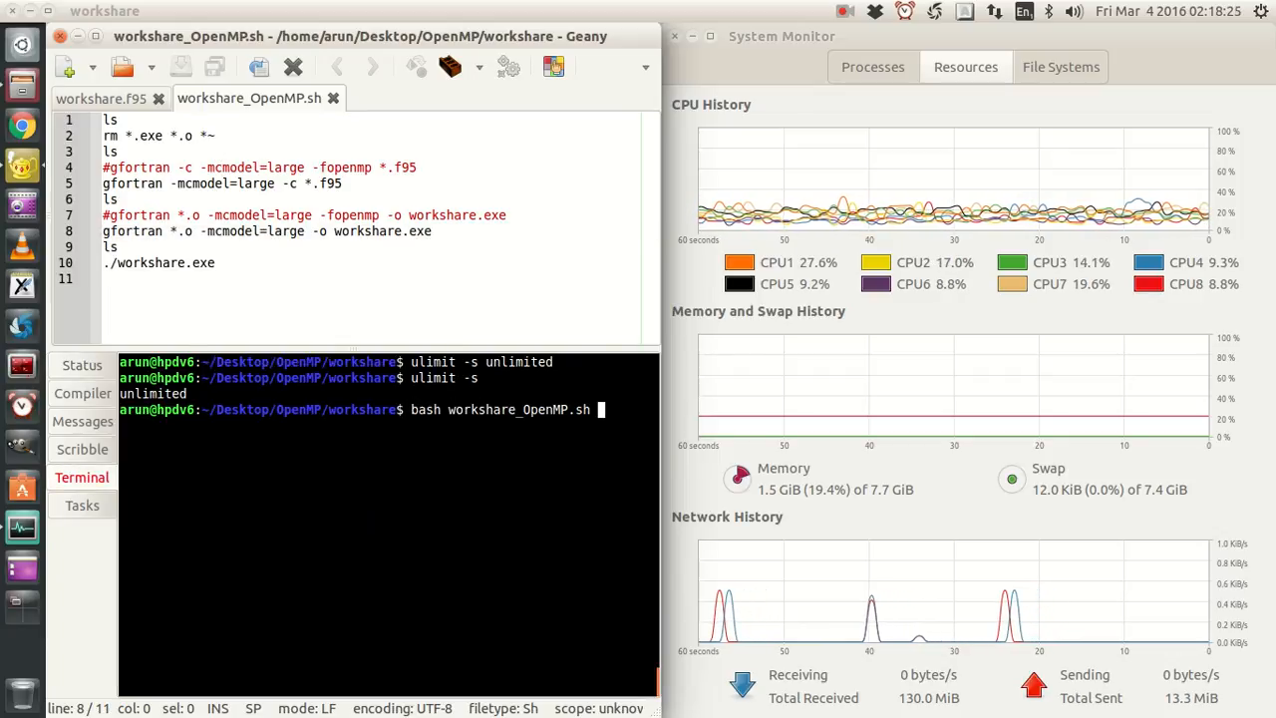
key(Return)
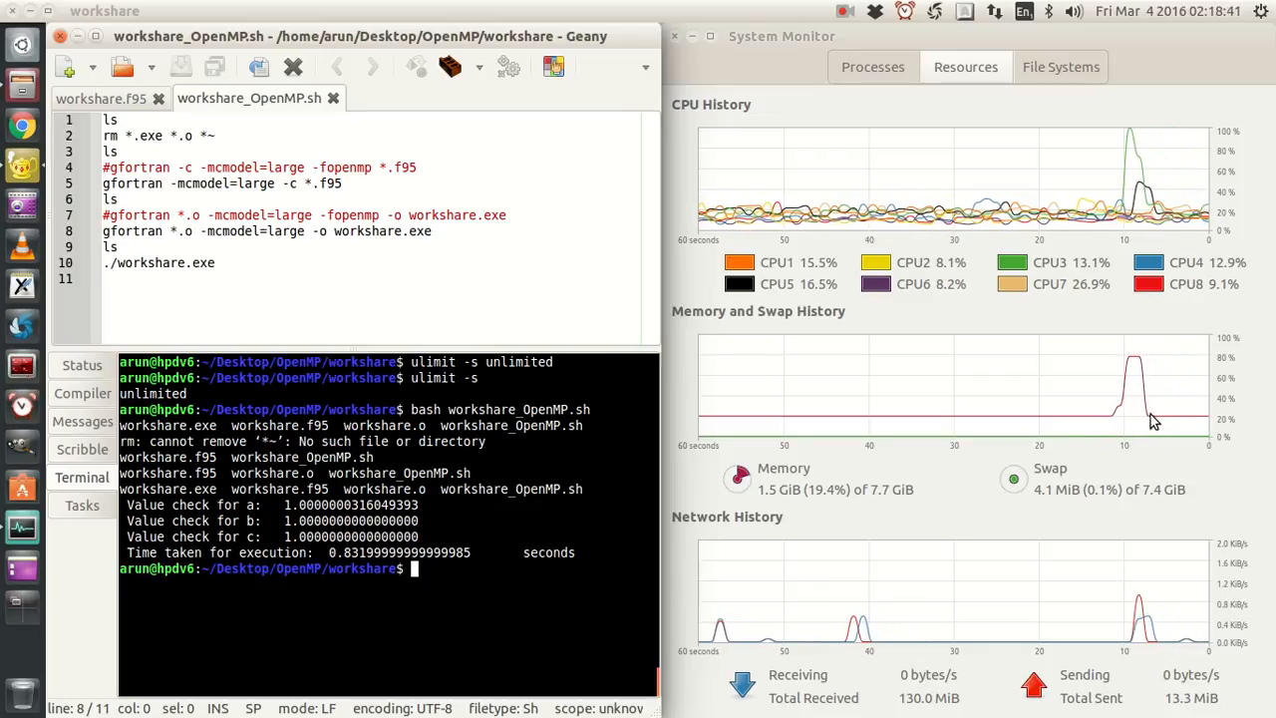
click(100, 98)
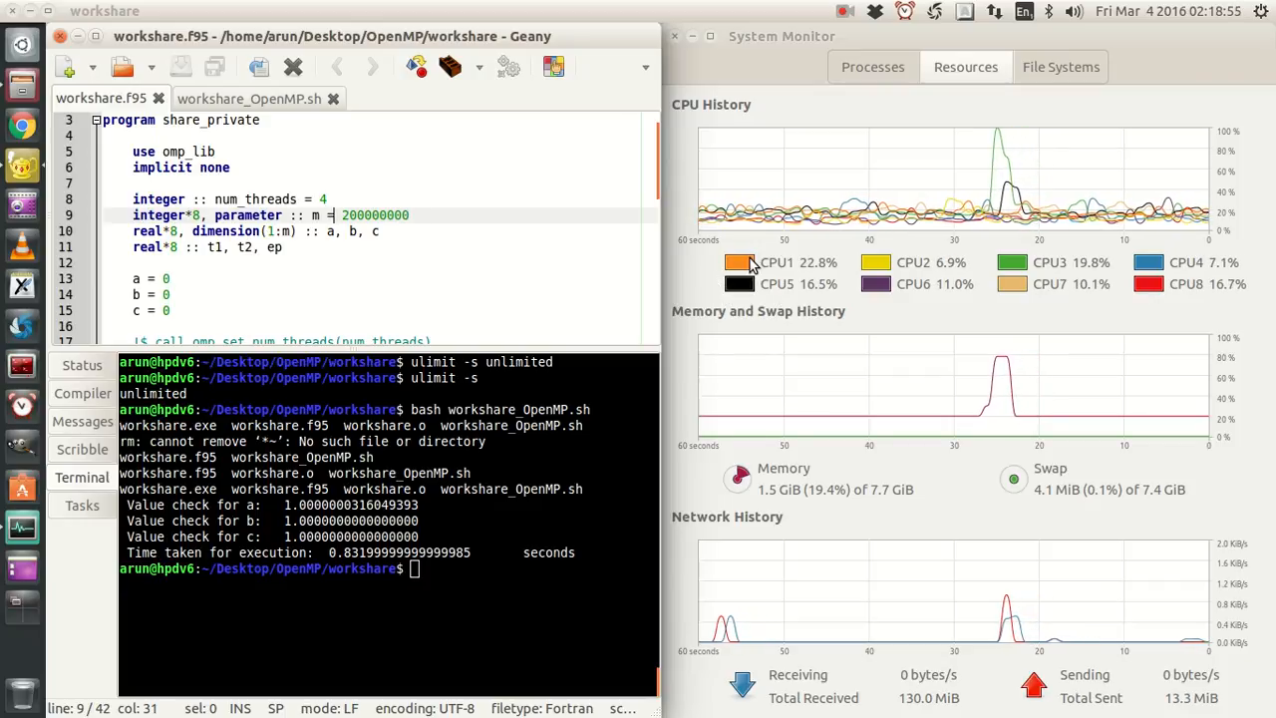
mouse_move(1033, 229)
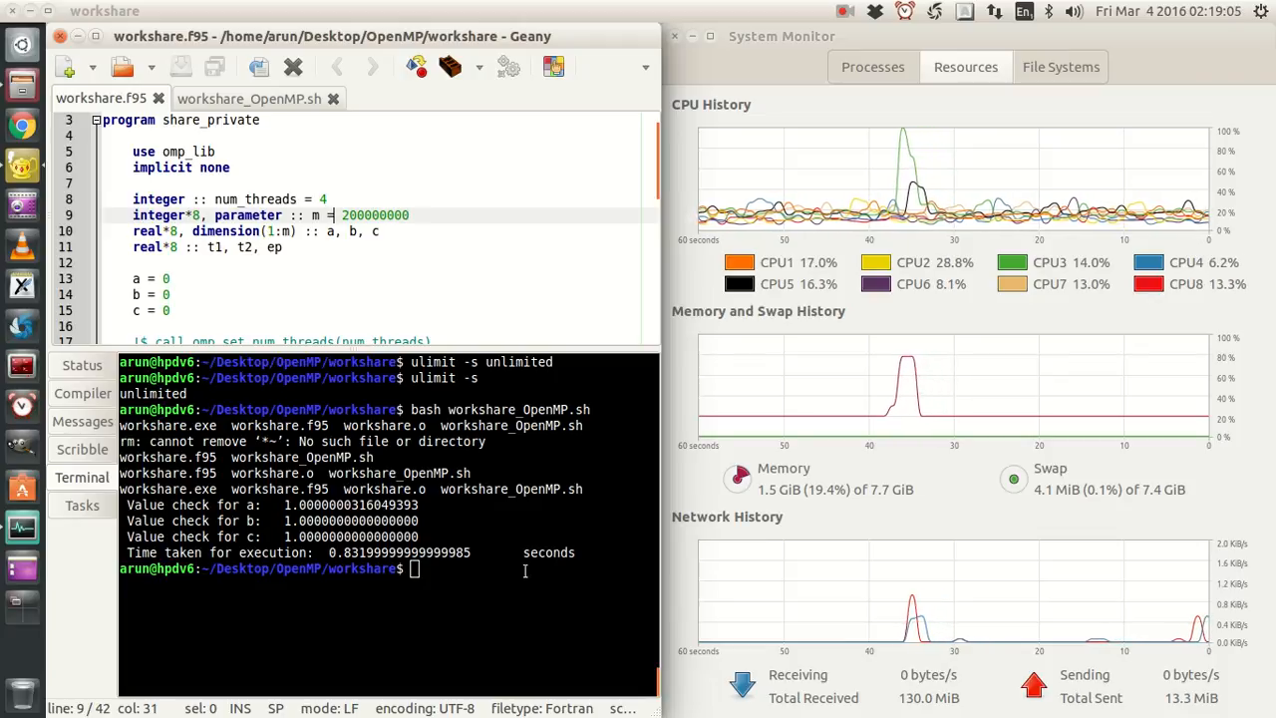
- Enable the -fopenmp compile and link lines in the script and set num_threads = 2
scroll(down, 3)
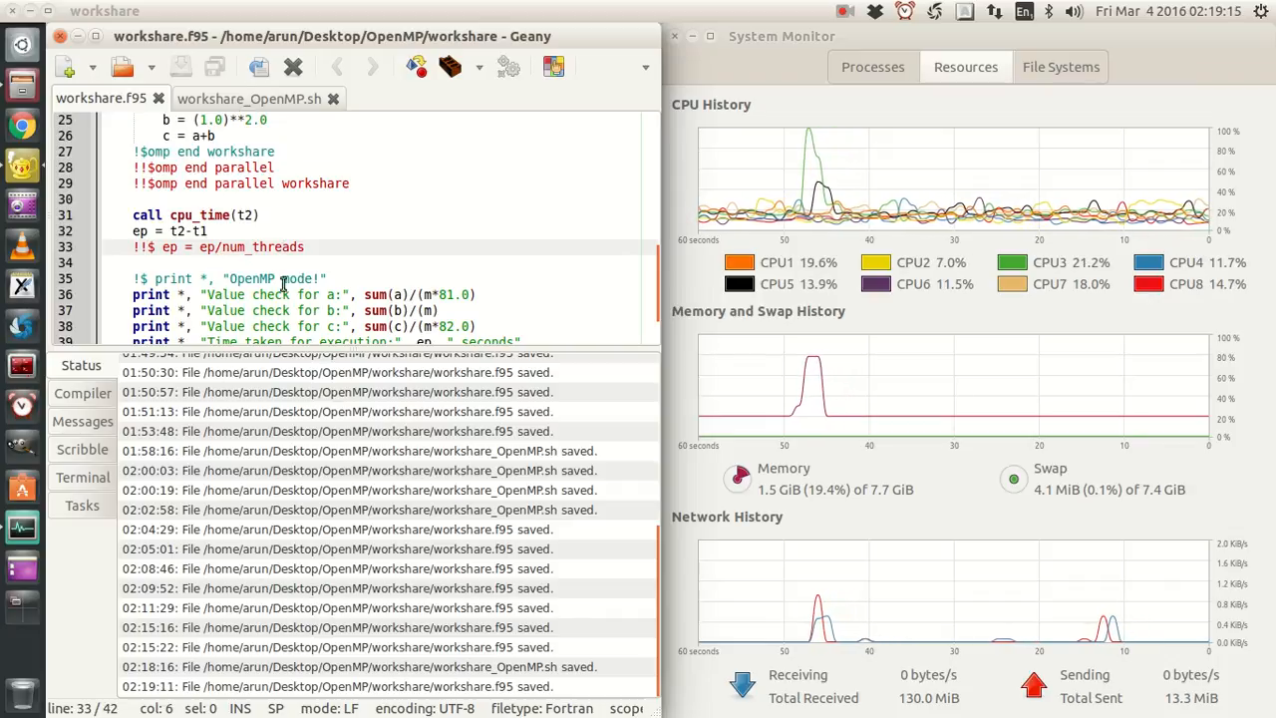
click(82, 476)
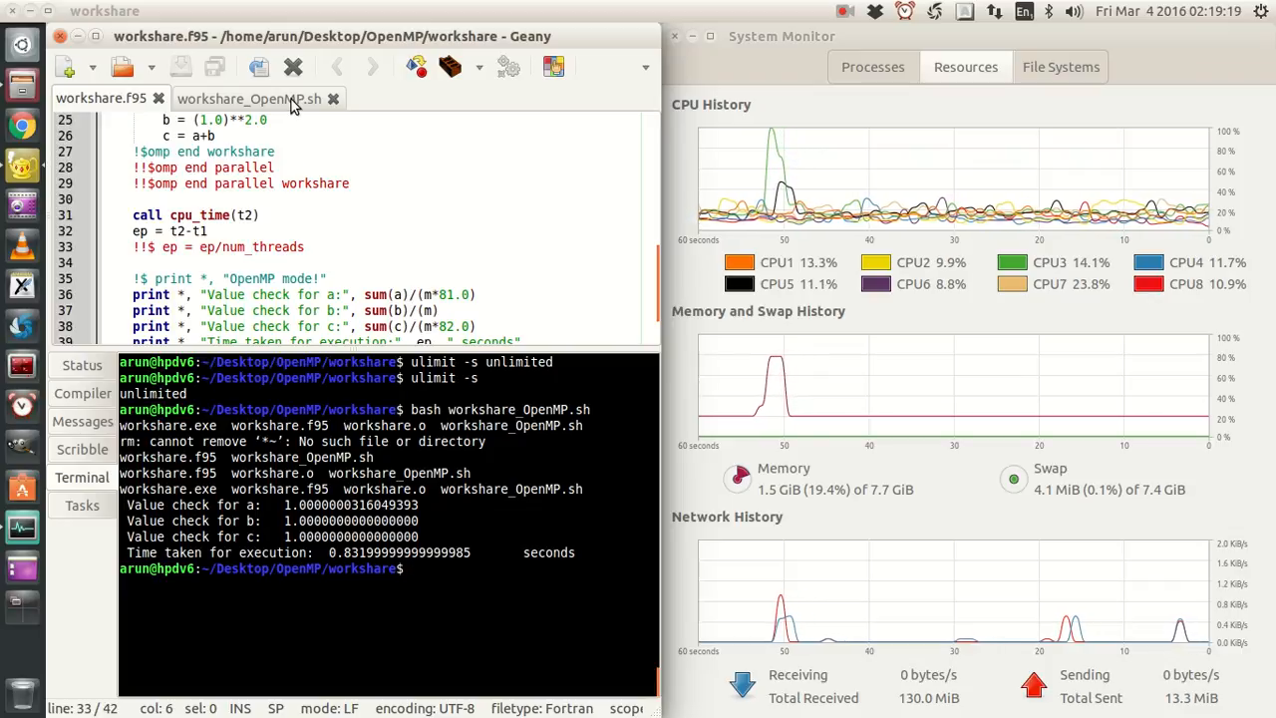
scroll(up, 3)
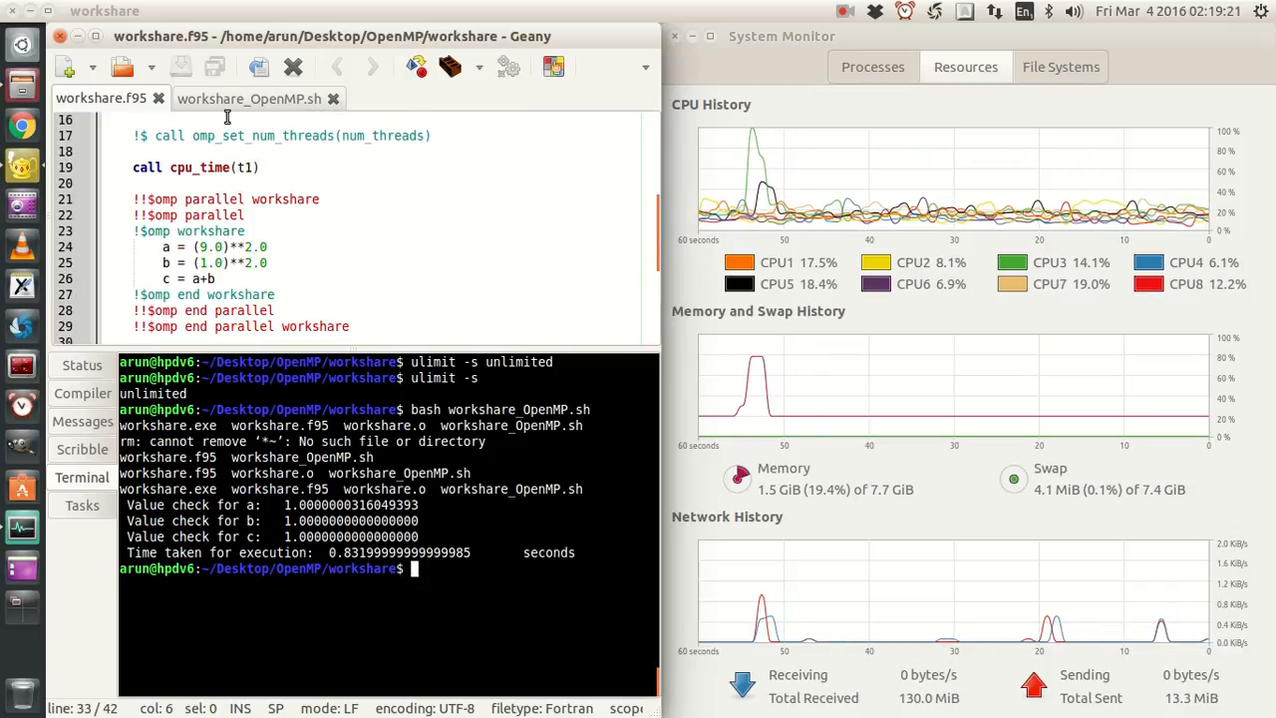
click(249, 98)
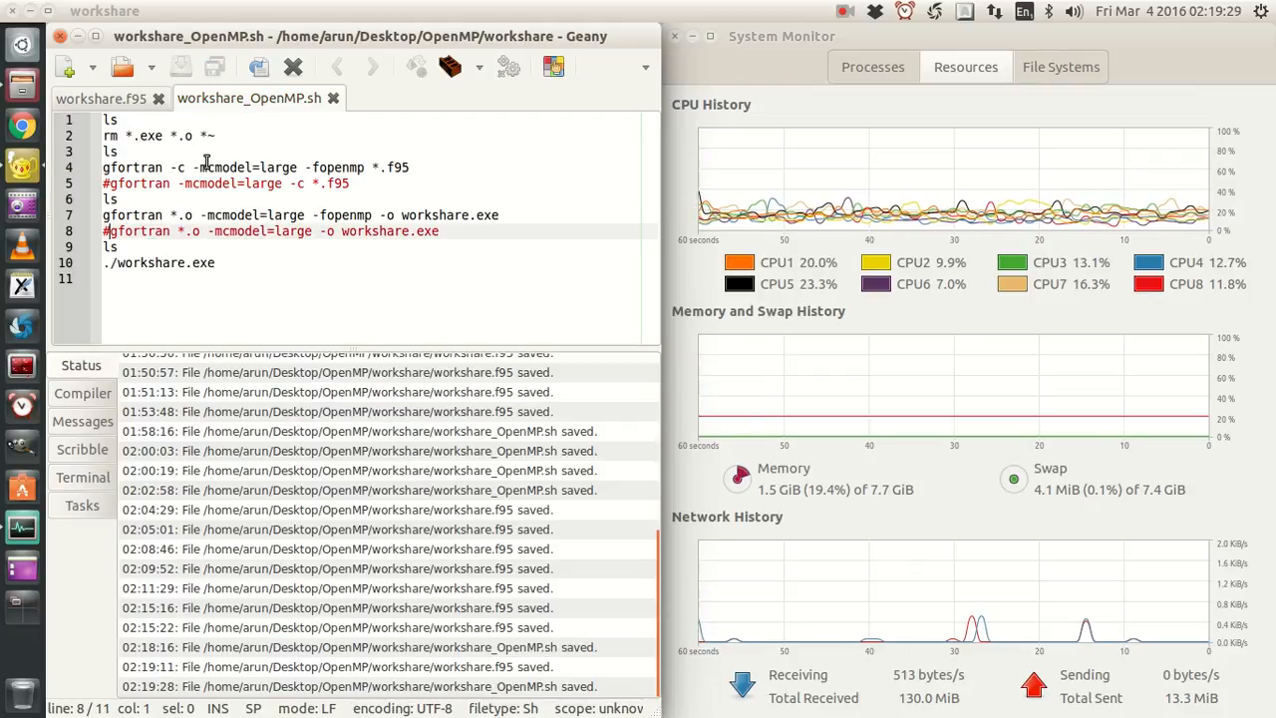
click(96, 98)
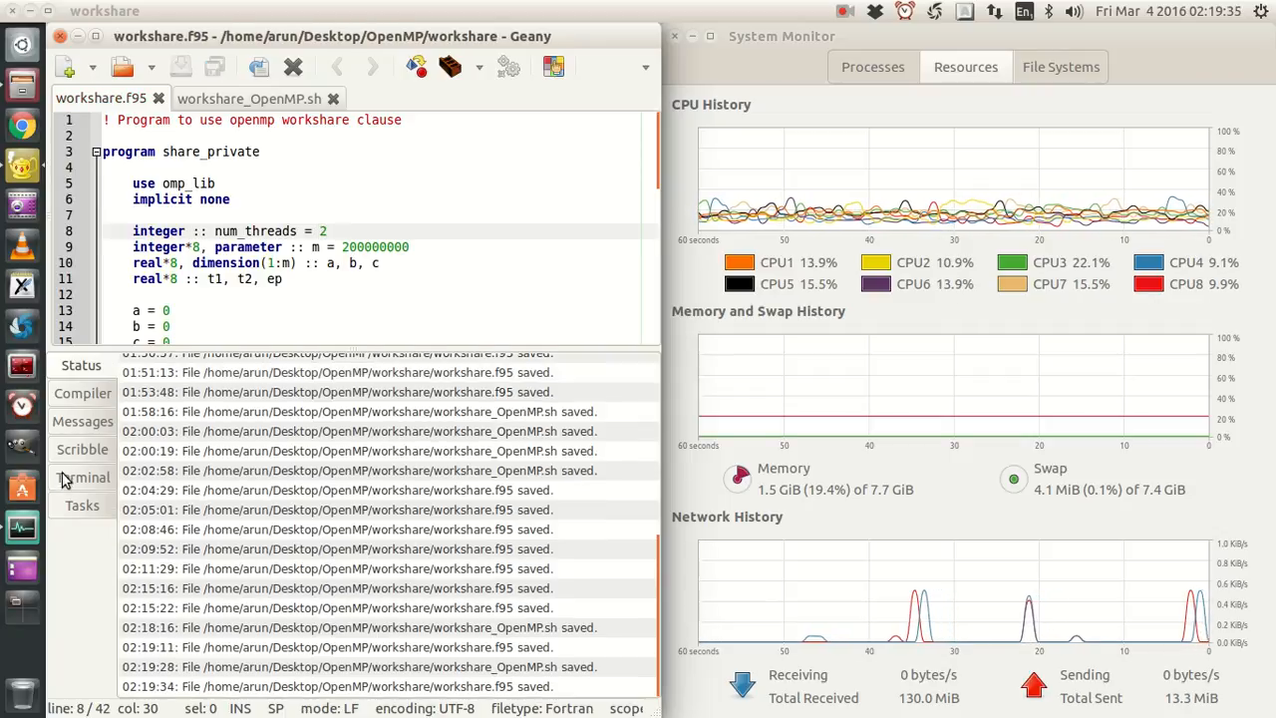
- Rerun bash workshare_OpenMP.sh, printing OpenMP mode! and about 0.81 seconds
click(81, 477)
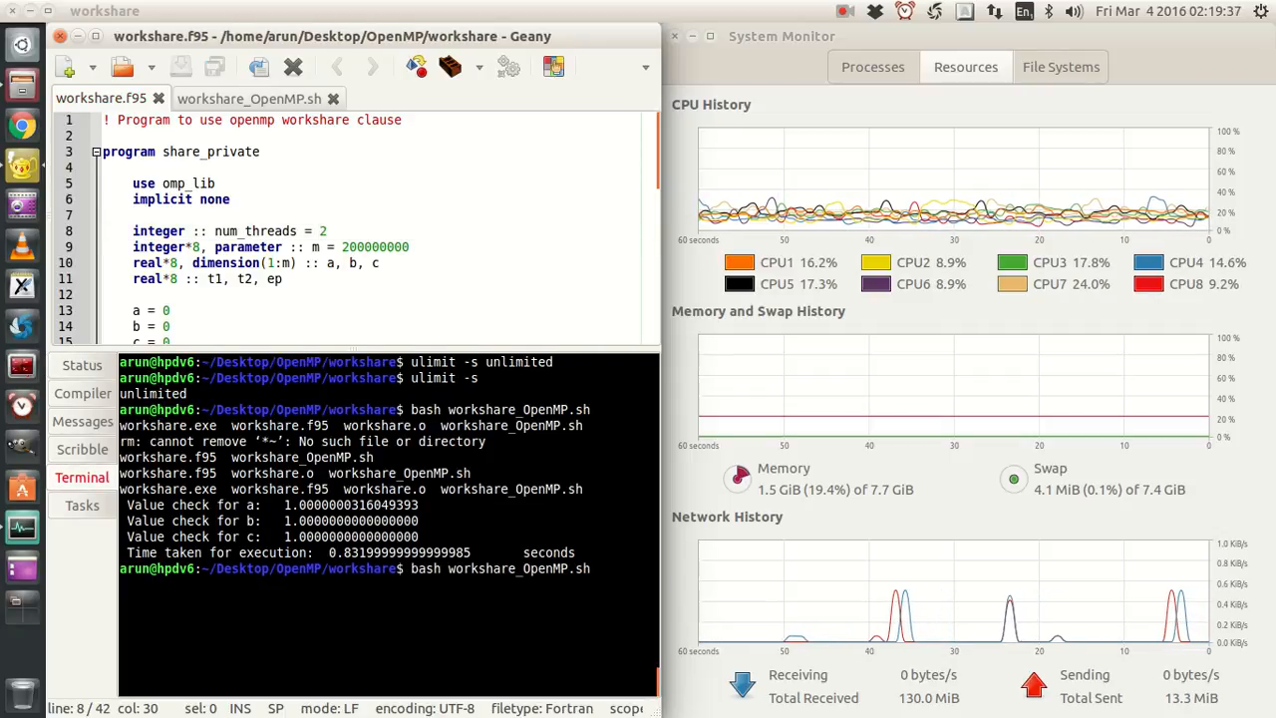
key(Return)
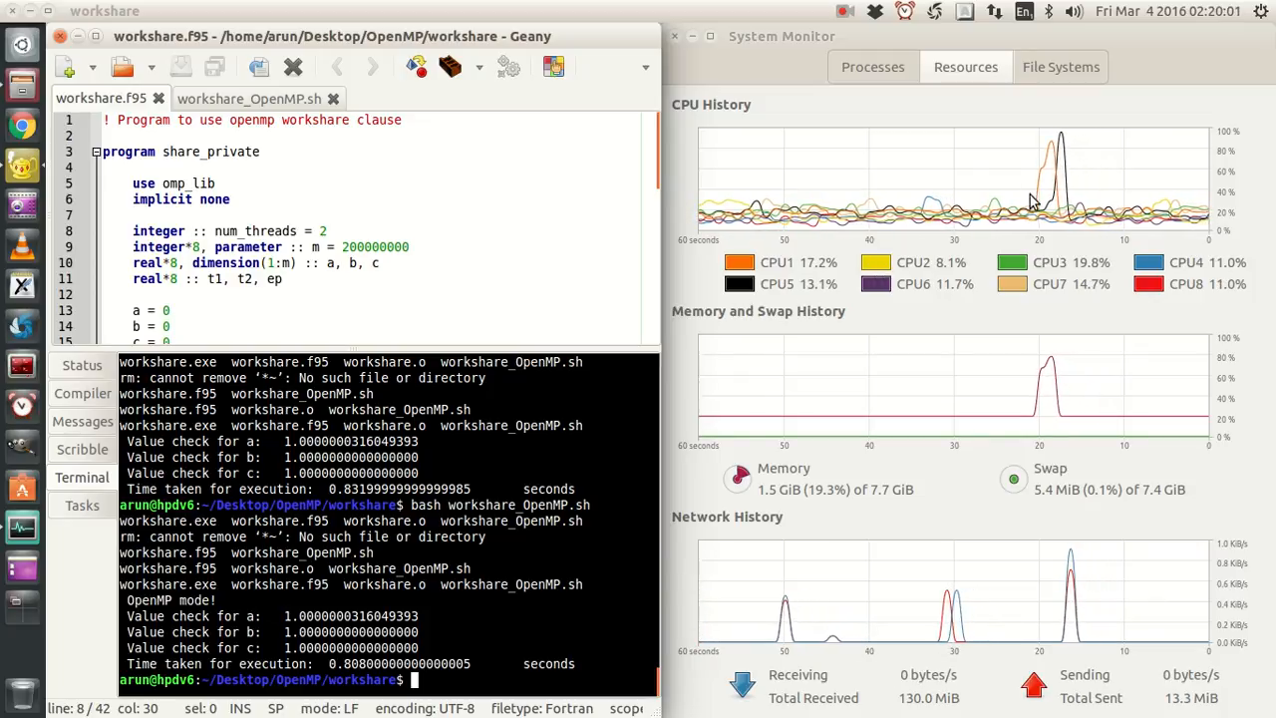
scroll(down, 3)
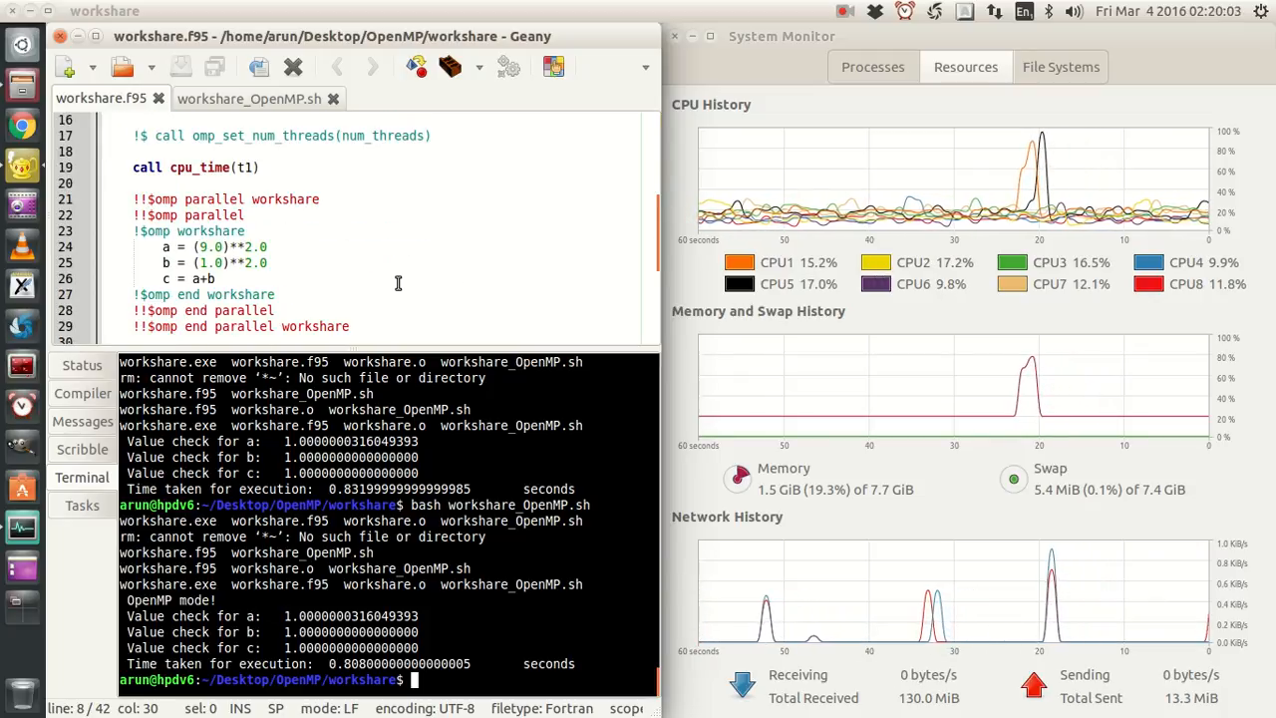